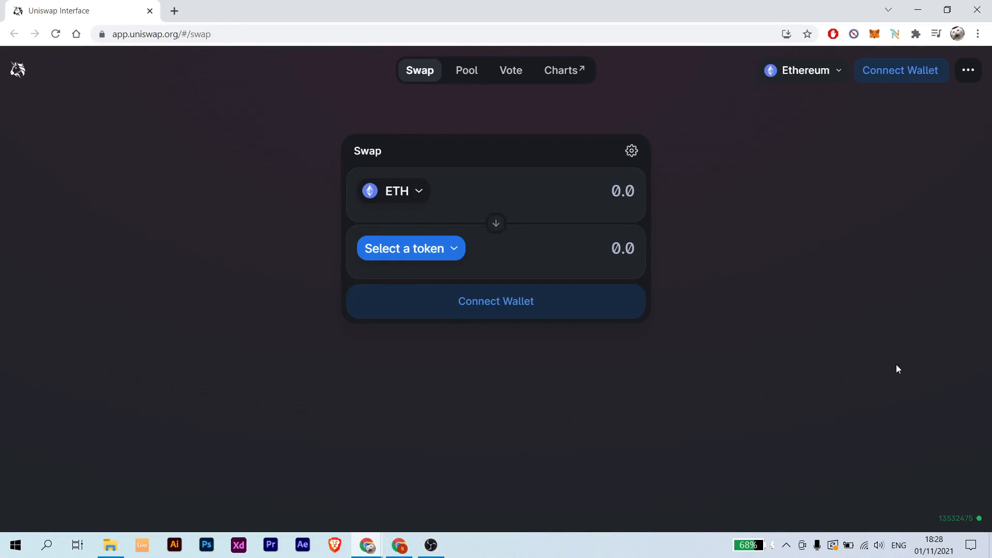
mouse_move(648, 397)
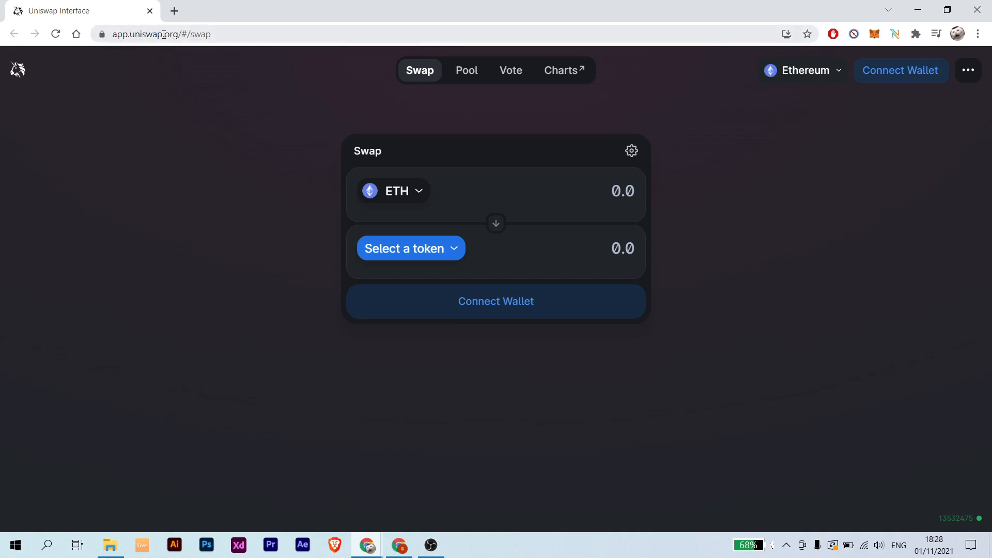
mouse_move(902, 70)
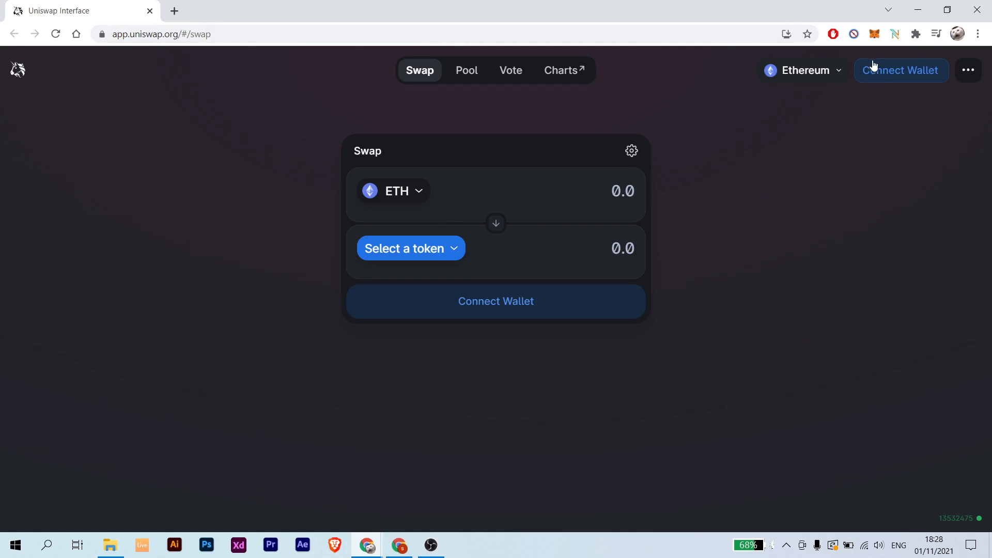
mouse_move(924, 125)
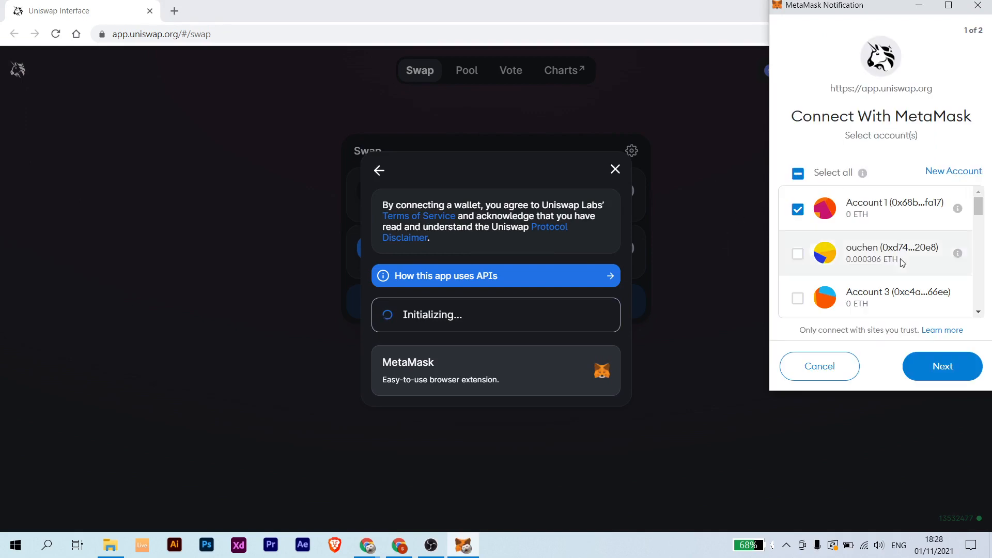
- Approve connecting the MetaMask account to Uniswap in the wallet popup
click(941, 366)
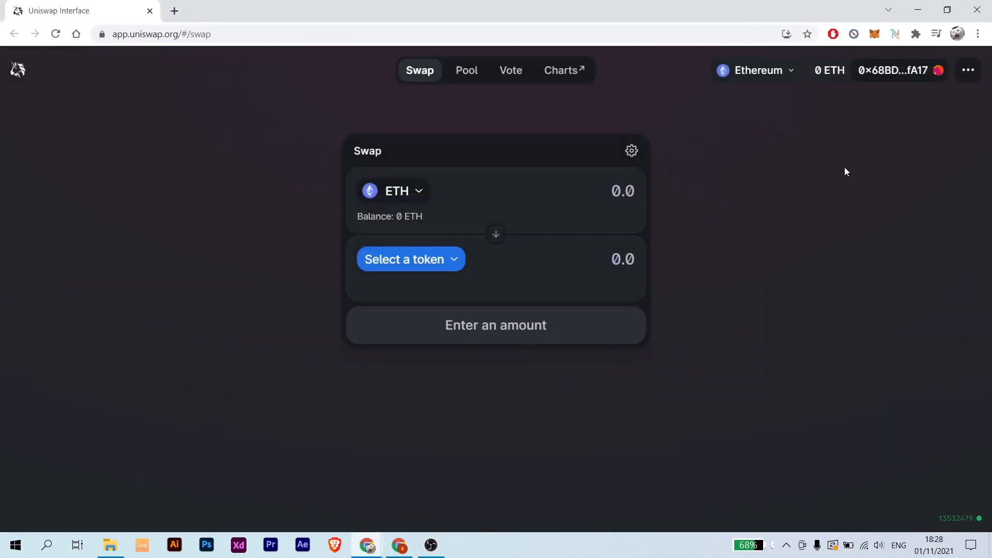
mouse_move(795, 169)
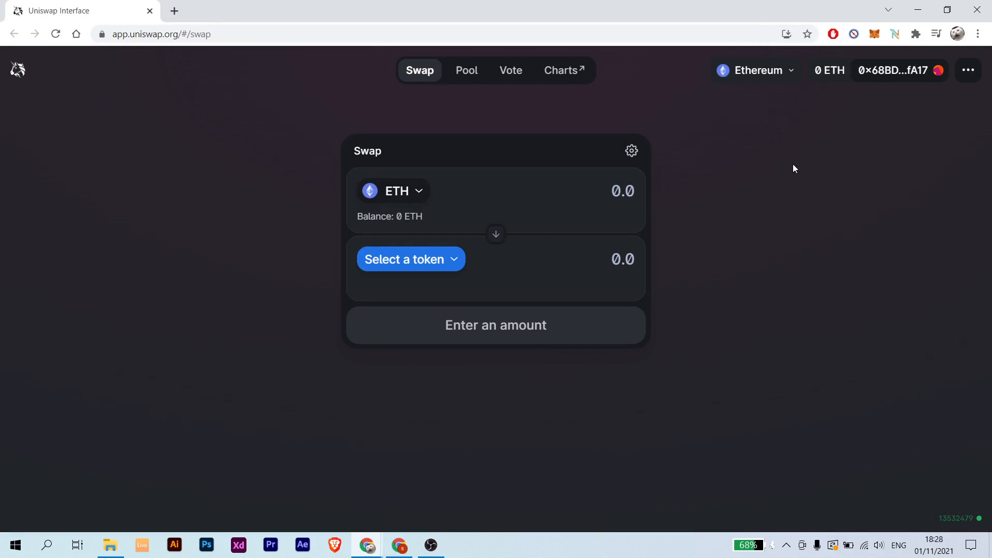
mouse_move(378, 223)
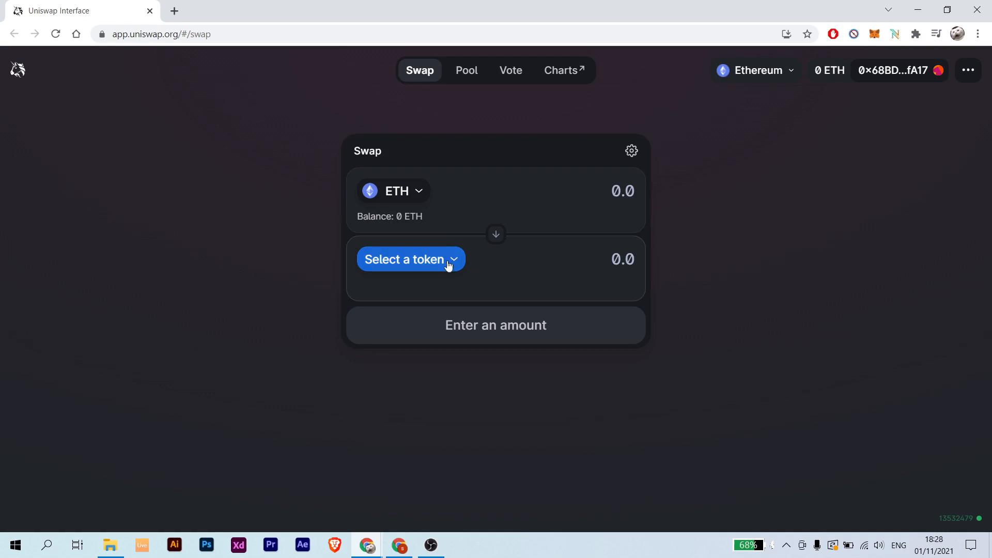
mouse_move(422, 273)
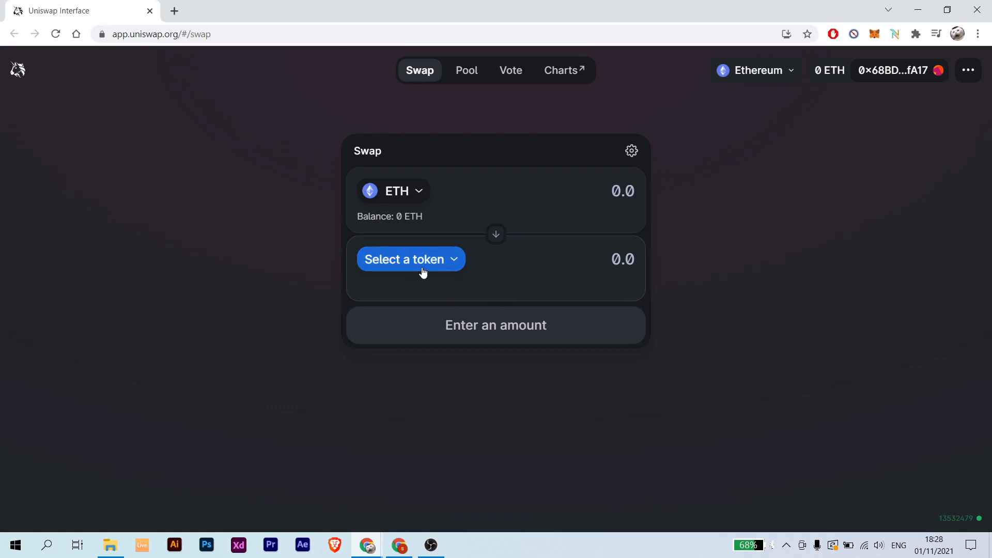
mouse_move(437, 260)
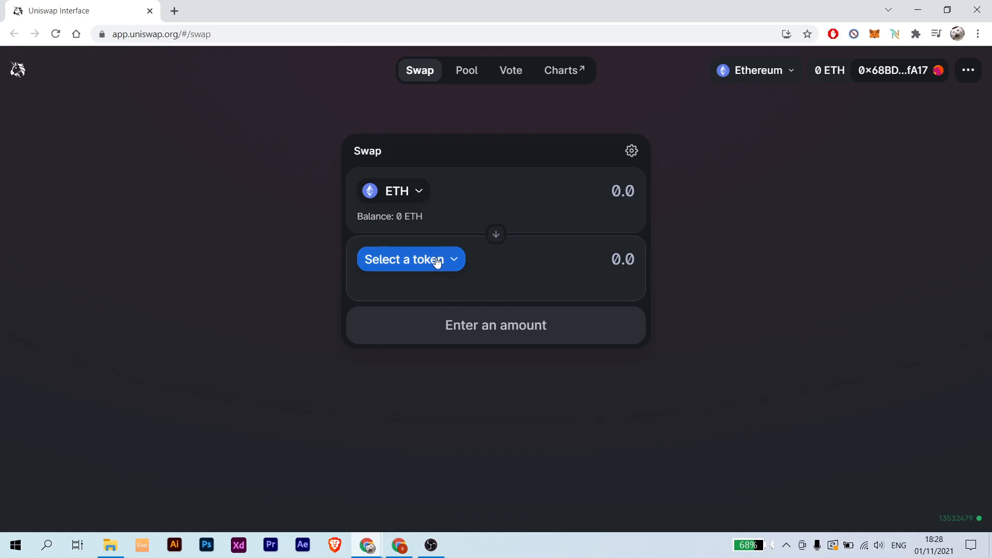
- Open the token picker for the lower, receiving side of the swap
click(410, 260)
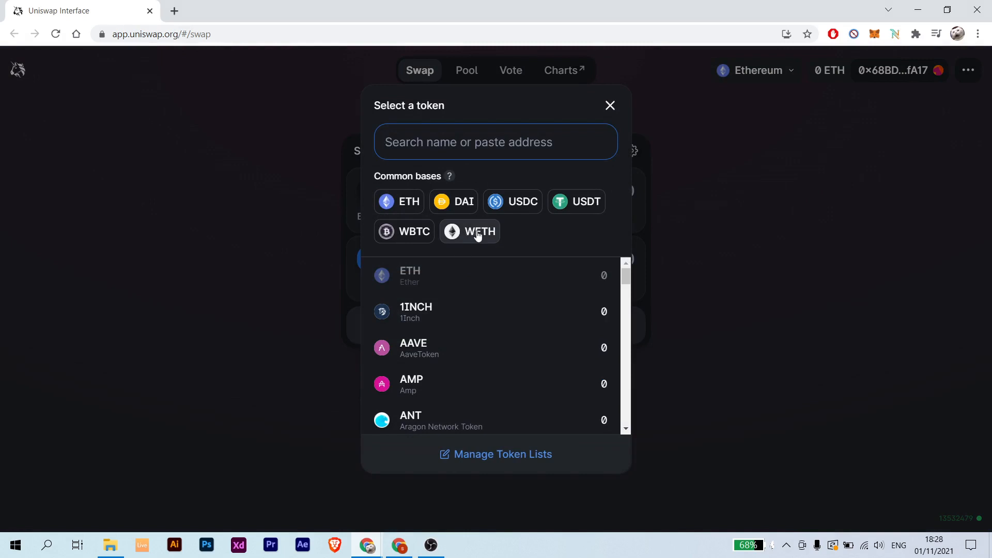
- Pick WETH from Common bases as the received token and focus the top amount field
click(470, 231)
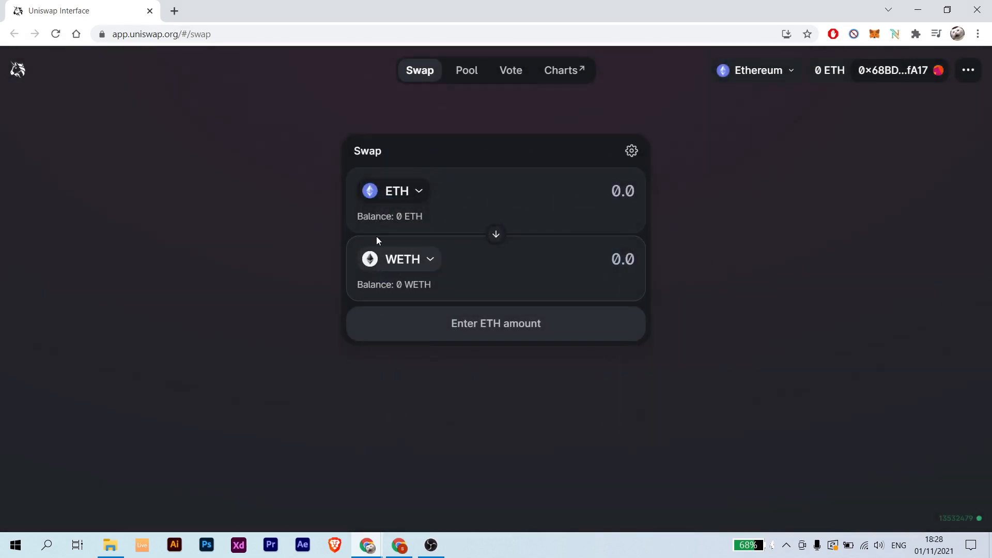
click(623, 191)
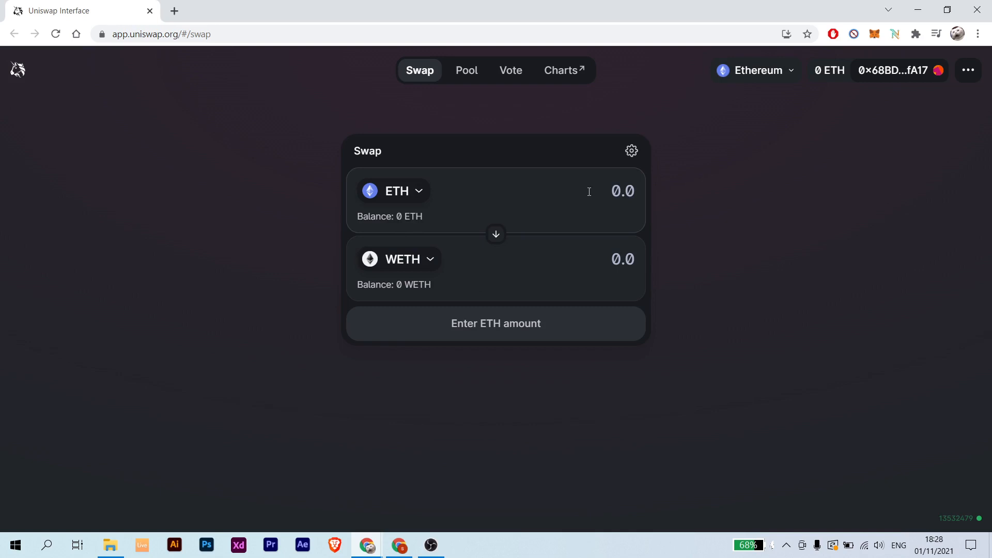
- Enter 1 as the amount and switch the paying token to WETH
text(1)
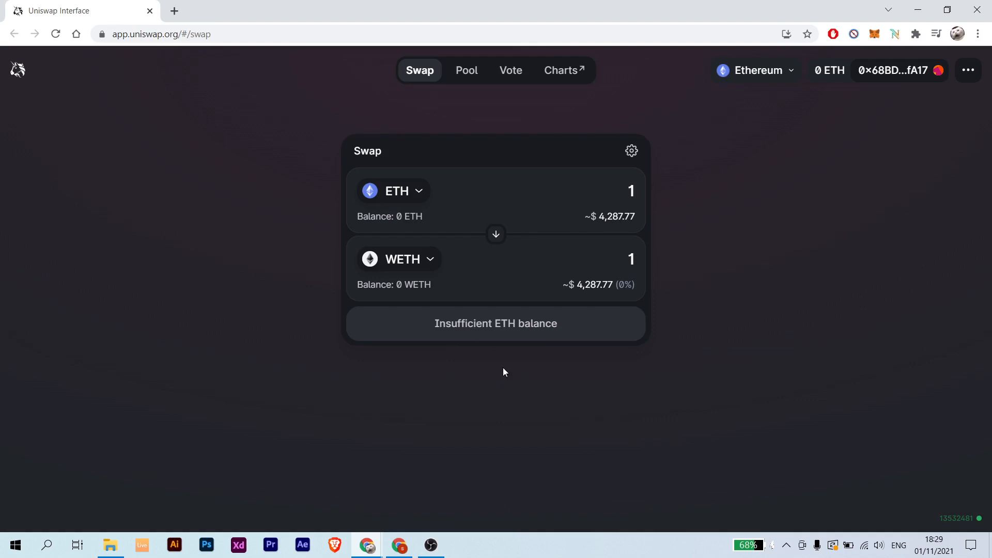
click(392, 191)
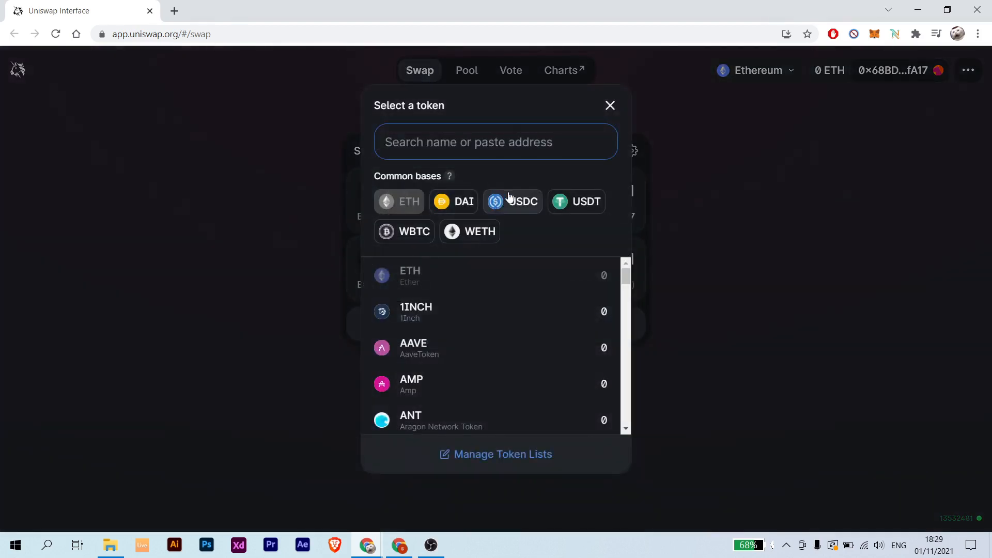
click(470, 232)
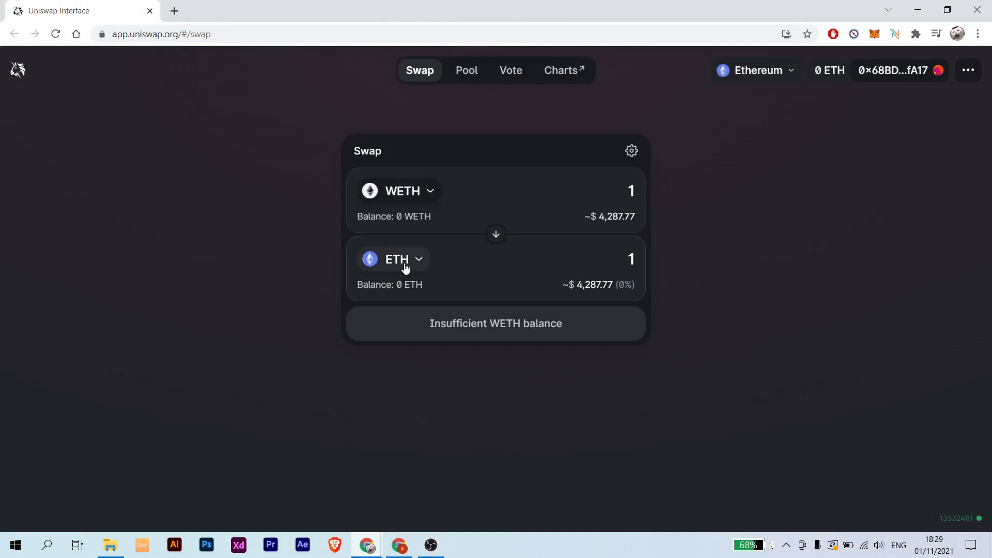
mouse_move(340, 245)
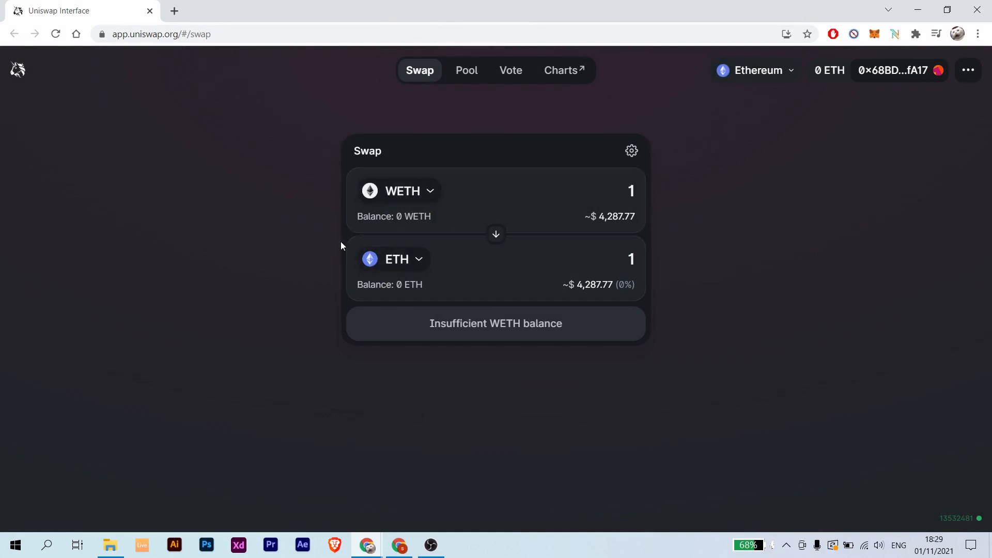
mouse_move(868, 206)
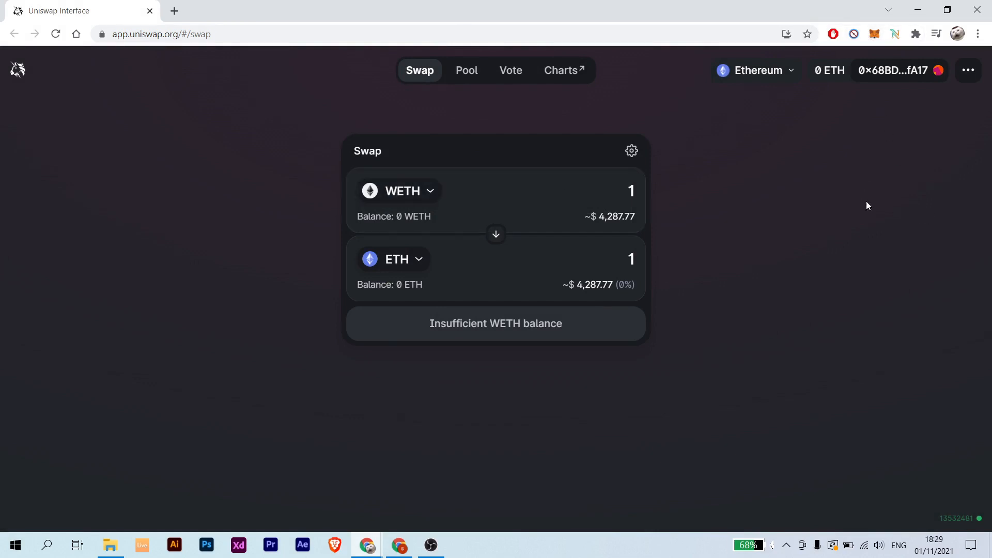
mouse_move(416, 222)
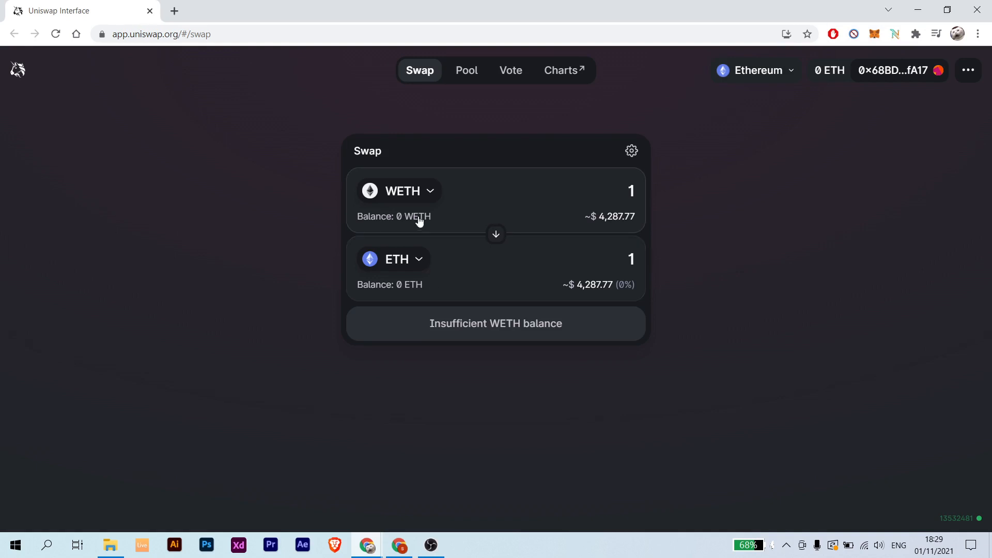
mouse_move(491, 226)
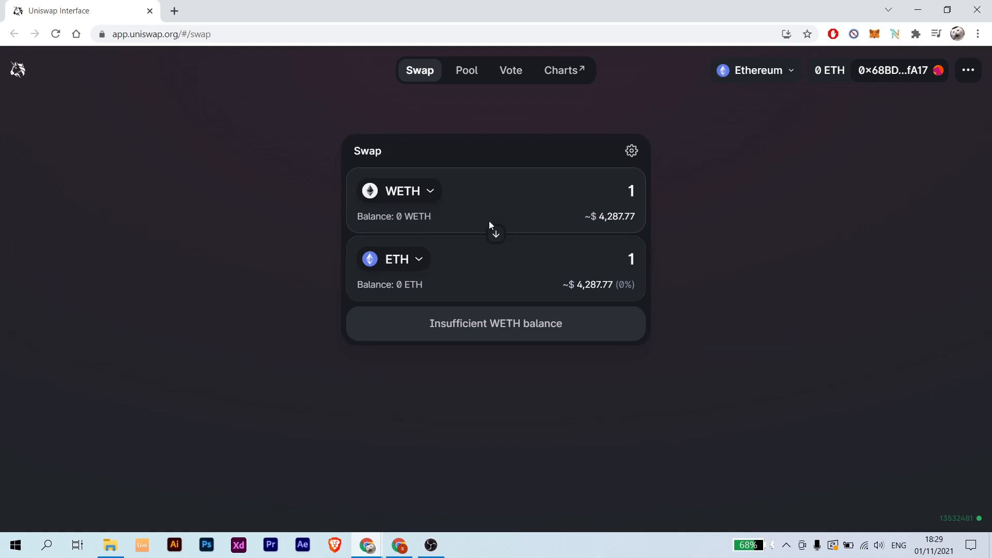
mouse_move(468, 358)
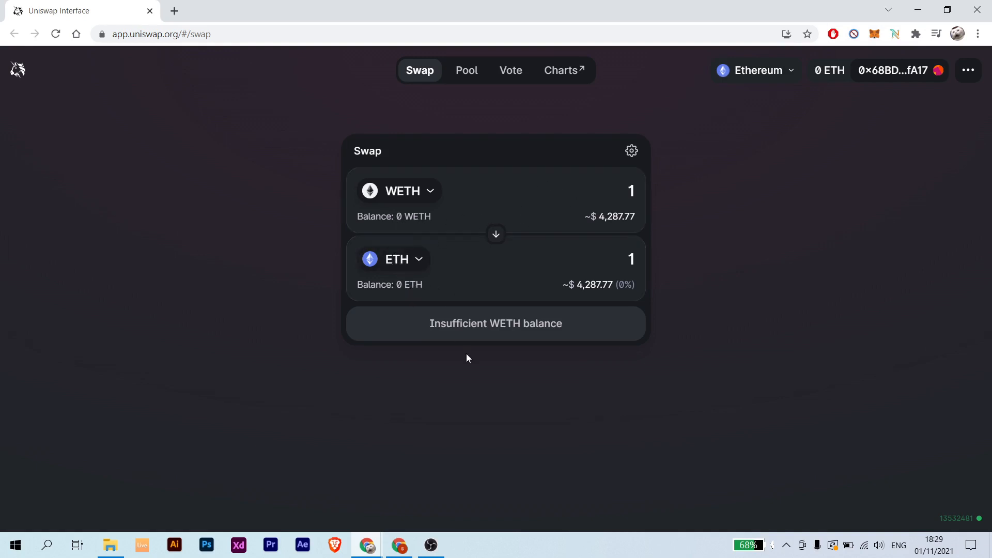
mouse_move(483, 358)
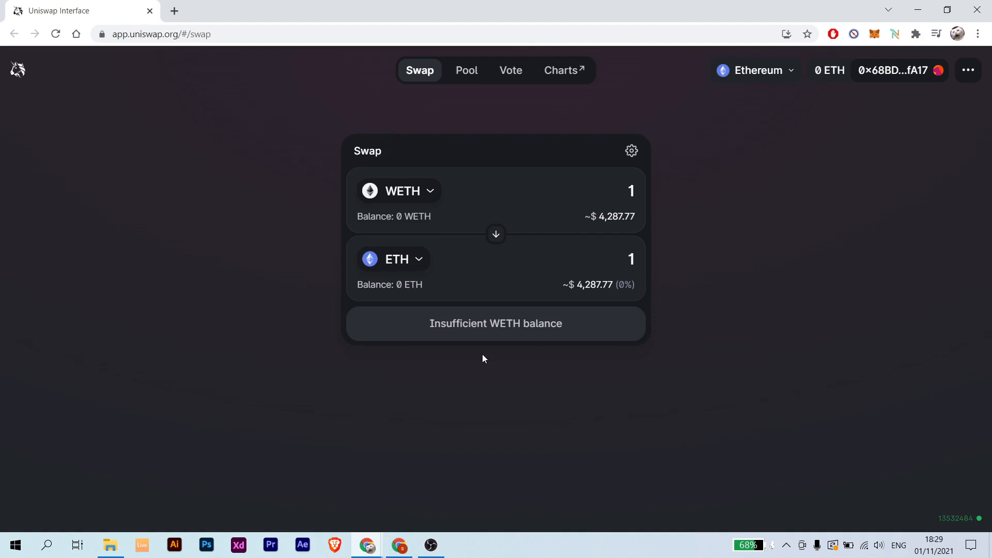